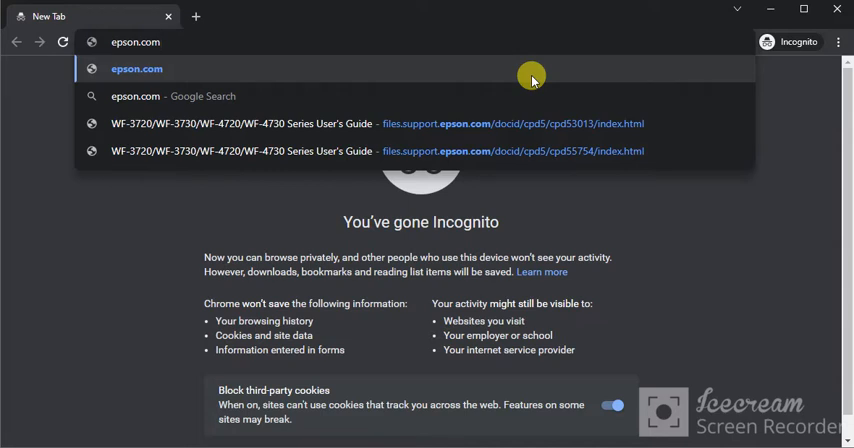
pyautogui.moveTo(180, 32)
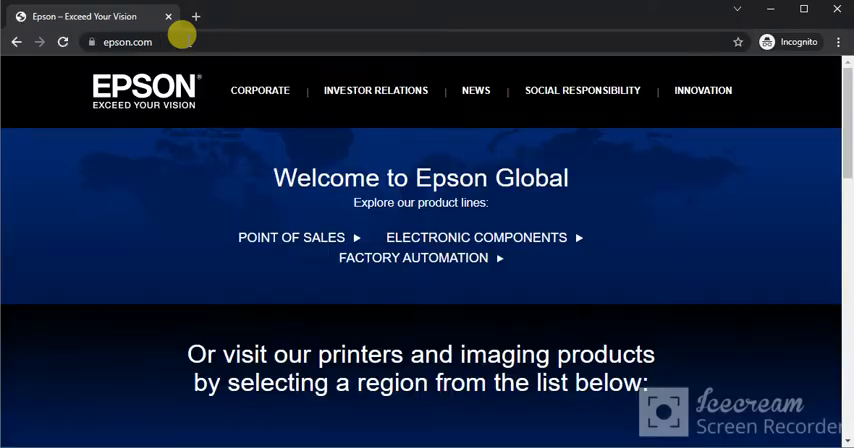
pyautogui.moveTo(820, 136)
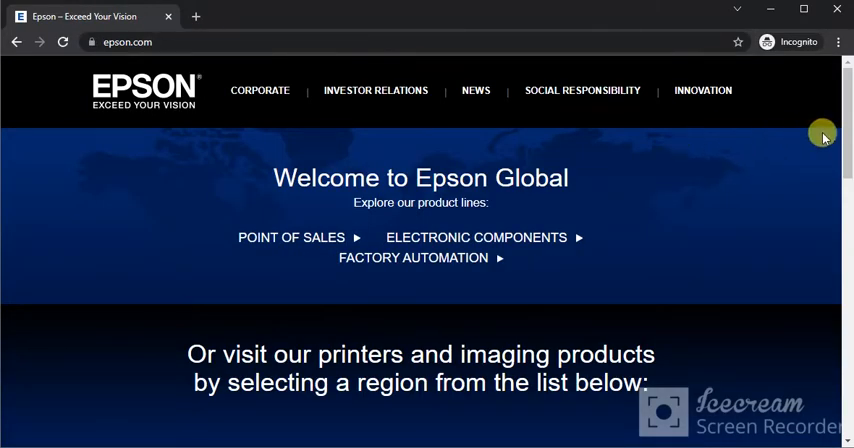
# Choose USA under North America from Epson Global's region list.
pyautogui.scroll(-3)
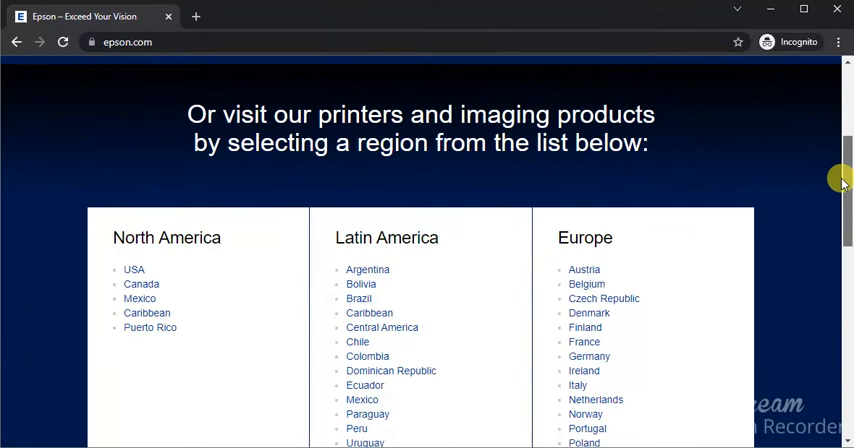
pyautogui.scroll(-3)
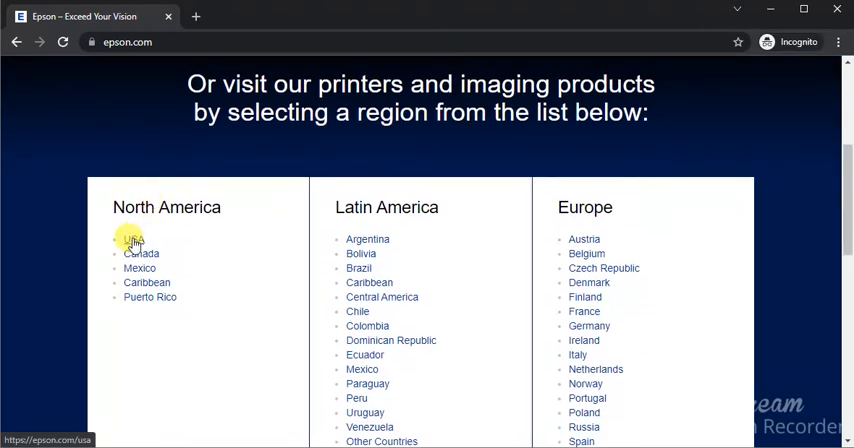
pyautogui.click(132, 240)
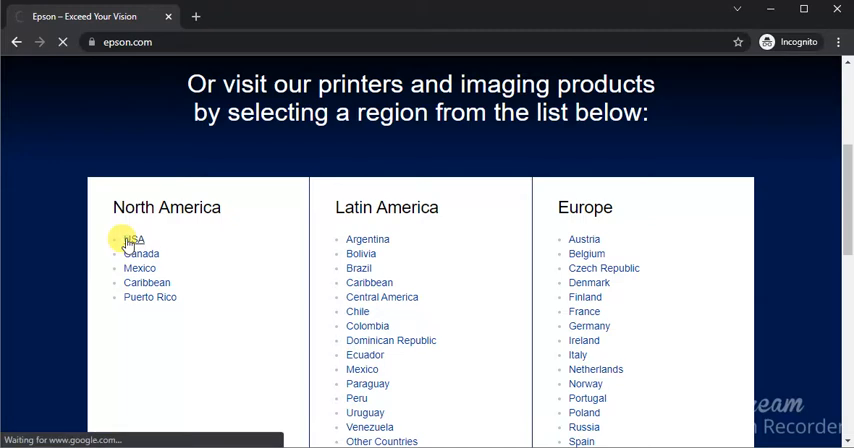
# Go through Support > Printers to the All-In-Ones list showing WorkForce Series models.
pyautogui.click(132, 240)
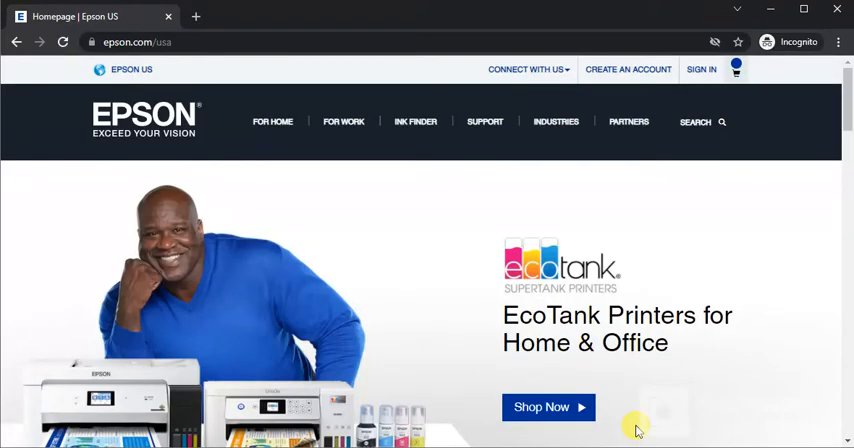
pyautogui.click(484, 120)
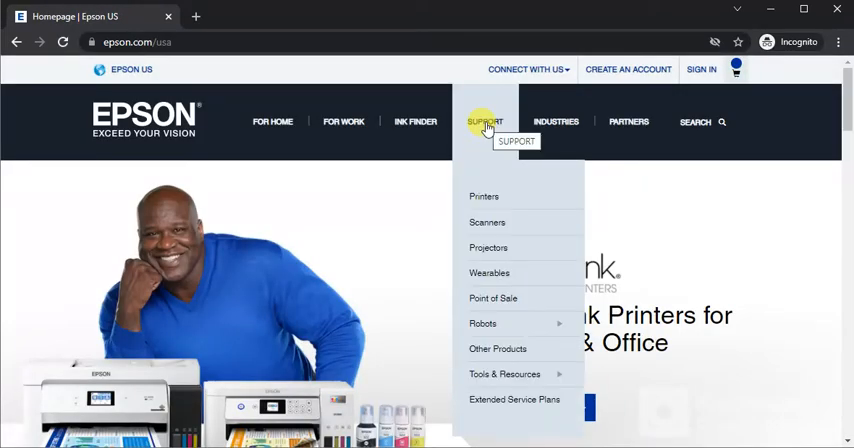
pyautogui.moveTo(484, 196)
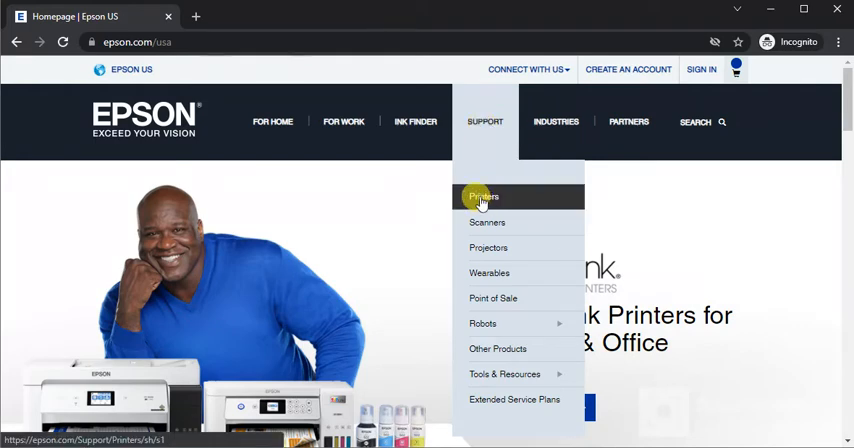
pyautogui.click(484, 196)
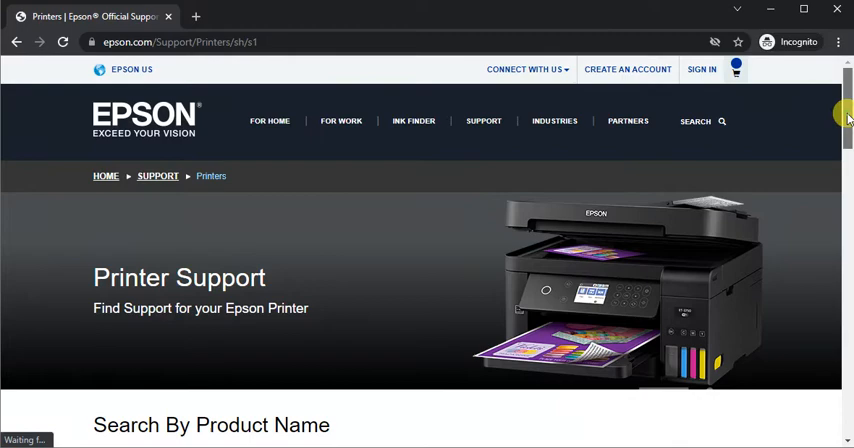
pyautogui.scroll(-3)
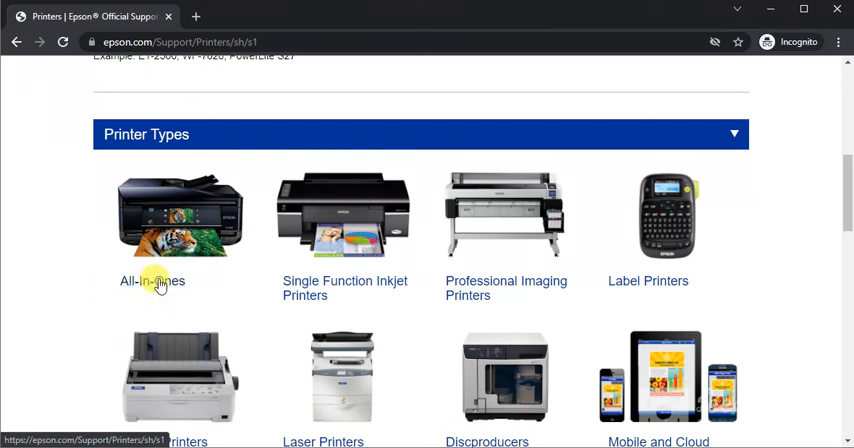
pyautogui.click(152, 280)
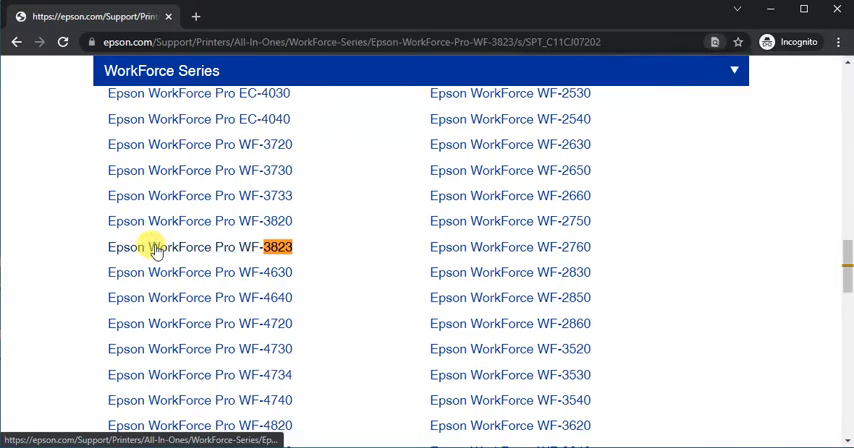
# Reach the WF-3823 Downloads section listing the Windows 10 64-bit combo package installer.
pyautogui.click(200, 248)
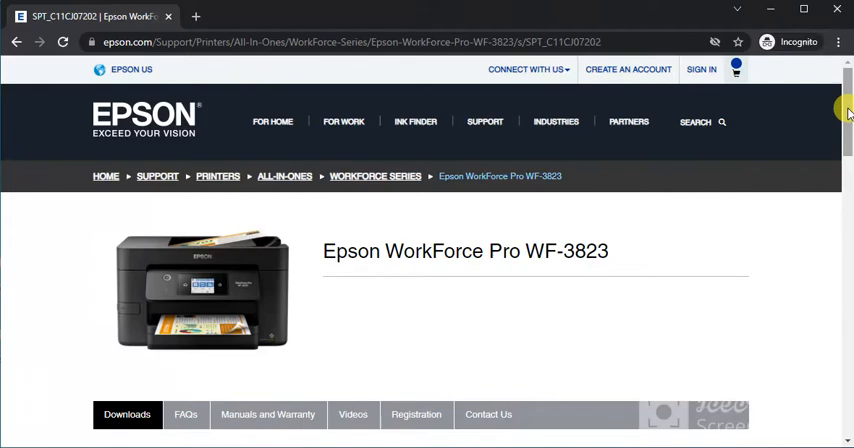
pyautogui.scroll(-3)
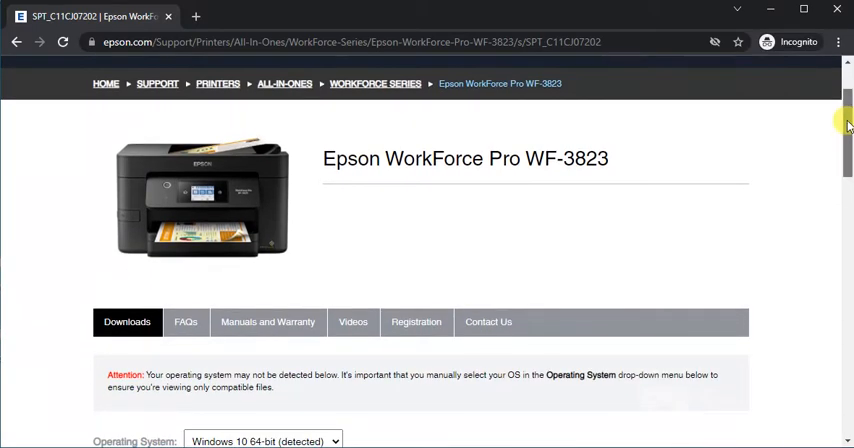
pyautogui.scroll(-3)
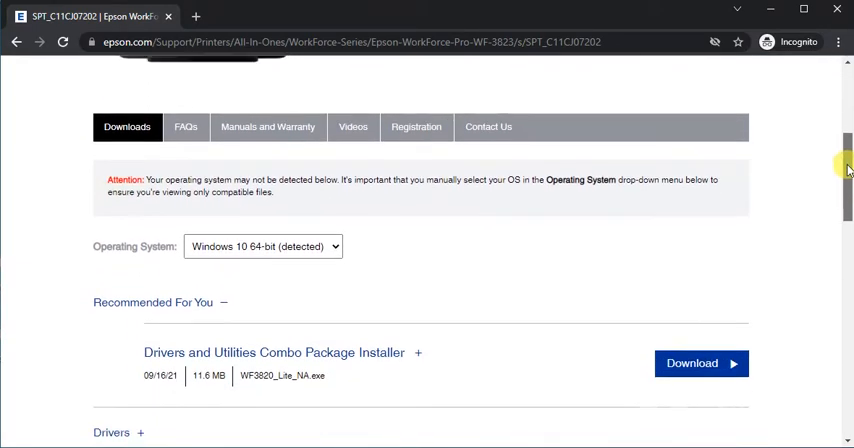
pyautogui.scroll(-3)
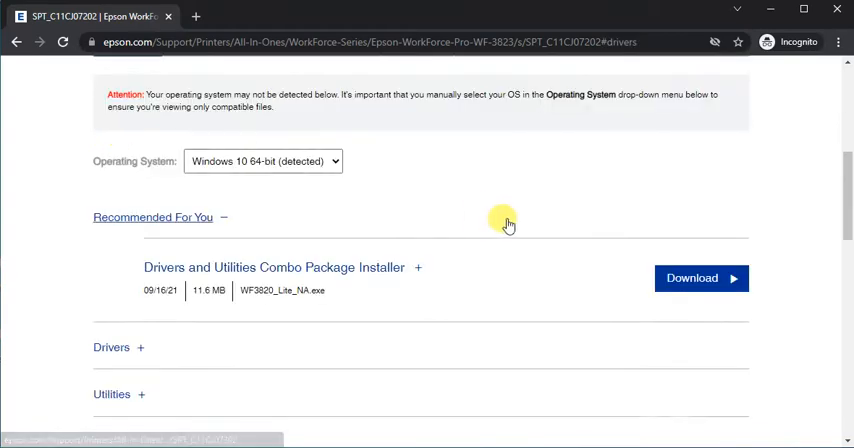
pyautogui.scroll(-3)
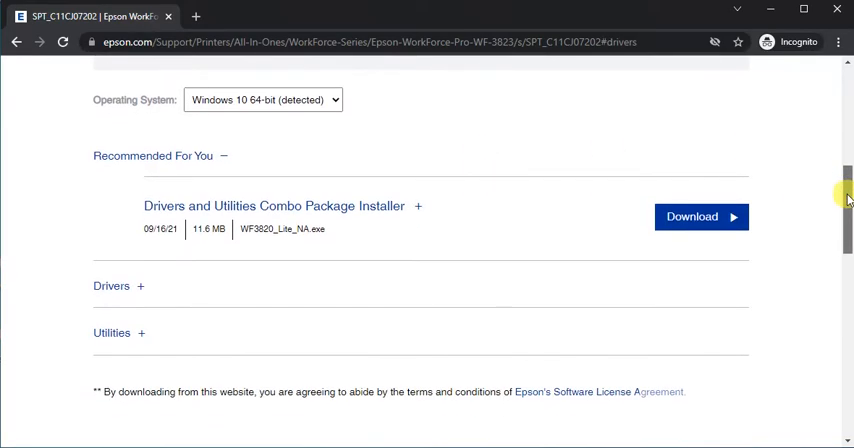
pyautogui.moveTo(186, 156)
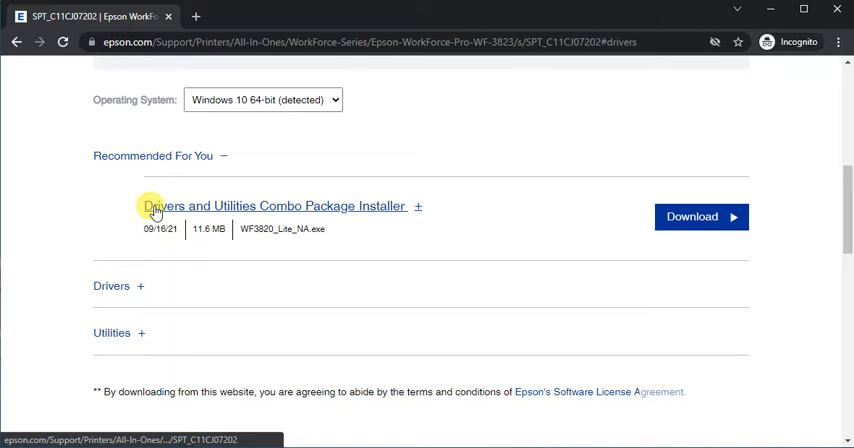
pyautogui.moveTo(156, 206)
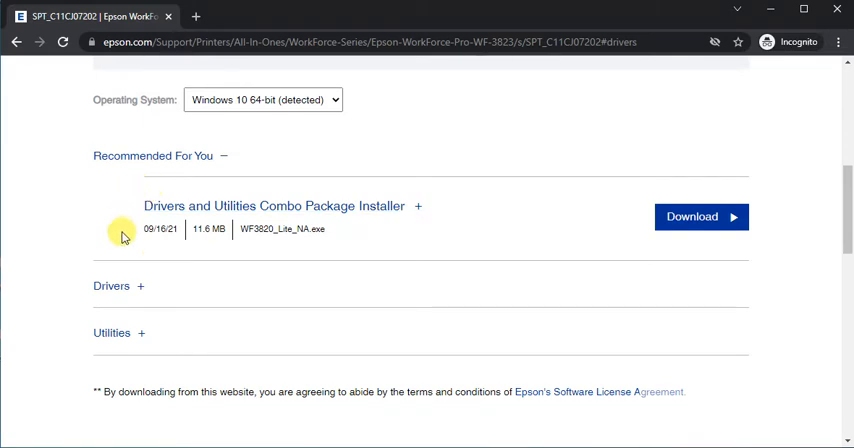
pyautogui.moveTo(466, 222)
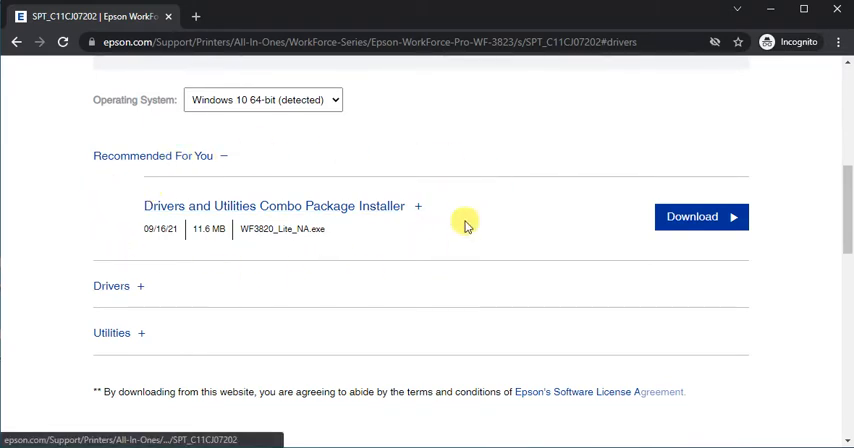
pyautogui.moveTo(118, 214)
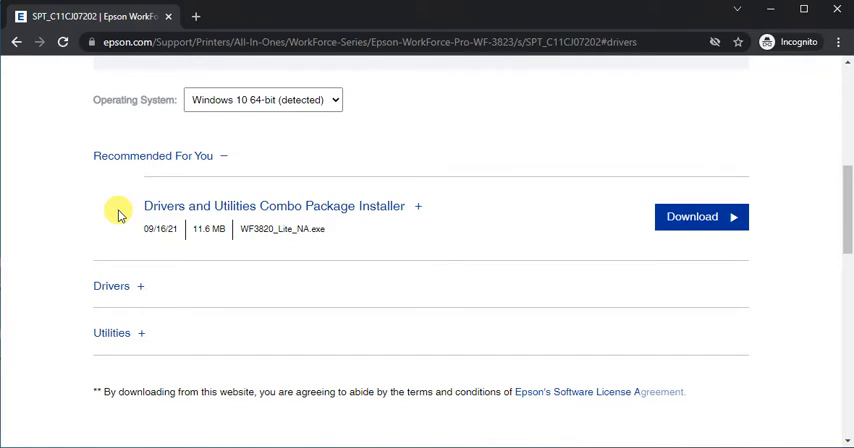
pyautogui.moveTo(176, 208)
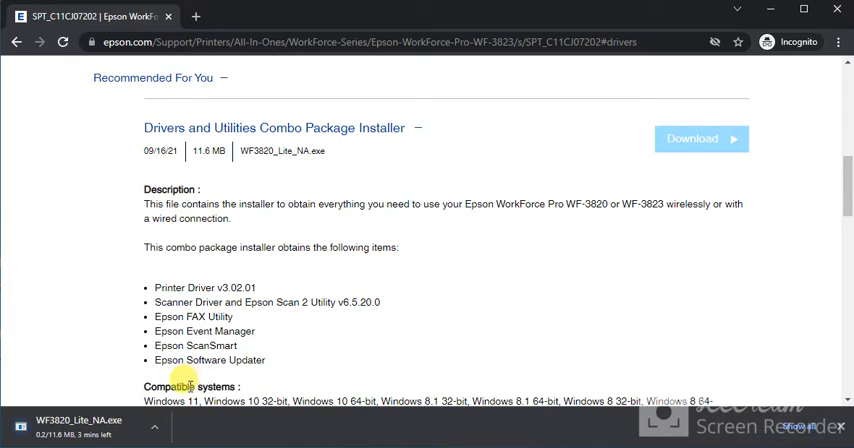
pyautogui.moveTo(788, 160)
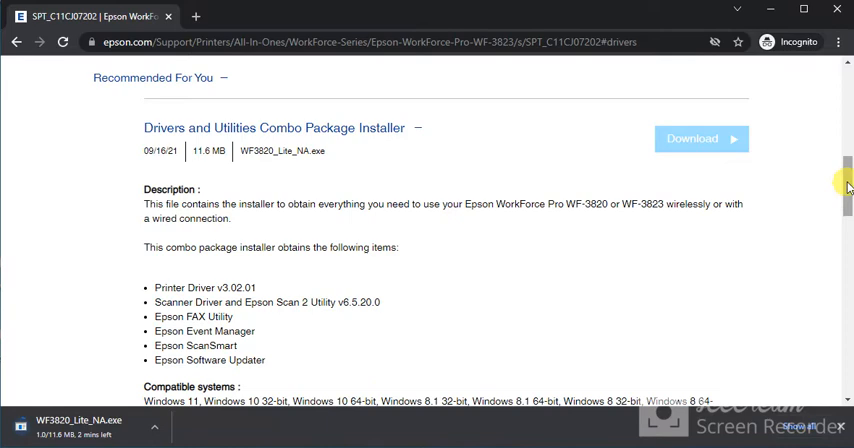
# View the description of the downloading WF3820_Lite_NA.exe combo package installer.
pyautogui.scroll(-3)
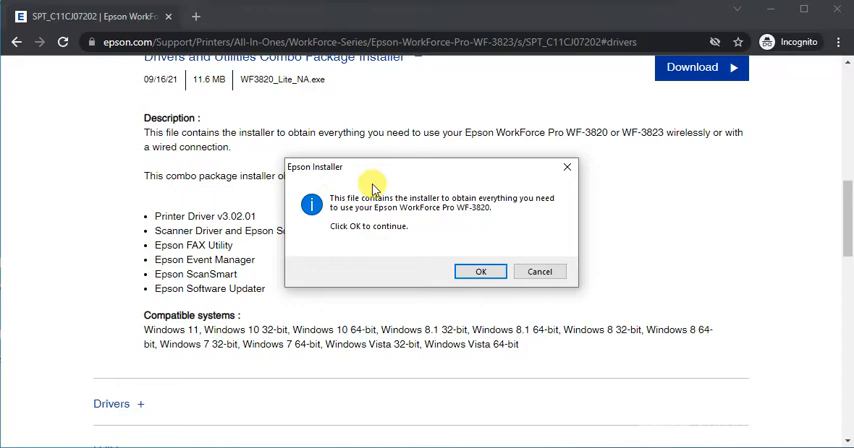
pyautogui.moveTo(438, 244)
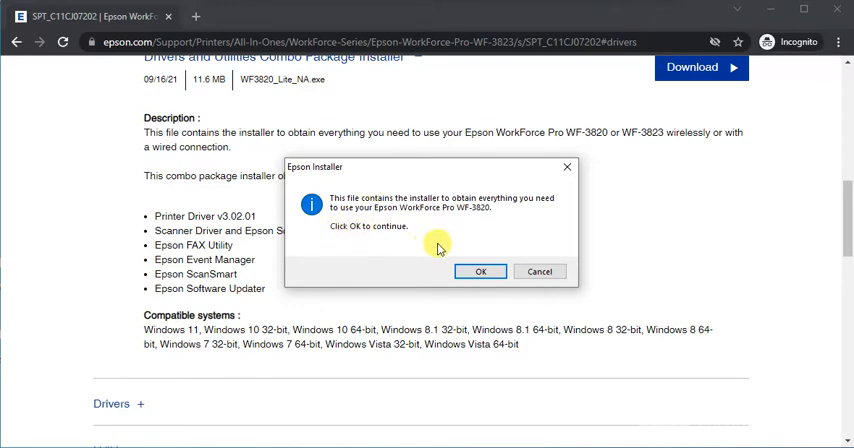
# Acknowledge the installer's opening notice with OK to reach the license agreement.
pyautogui.click(480, 272)
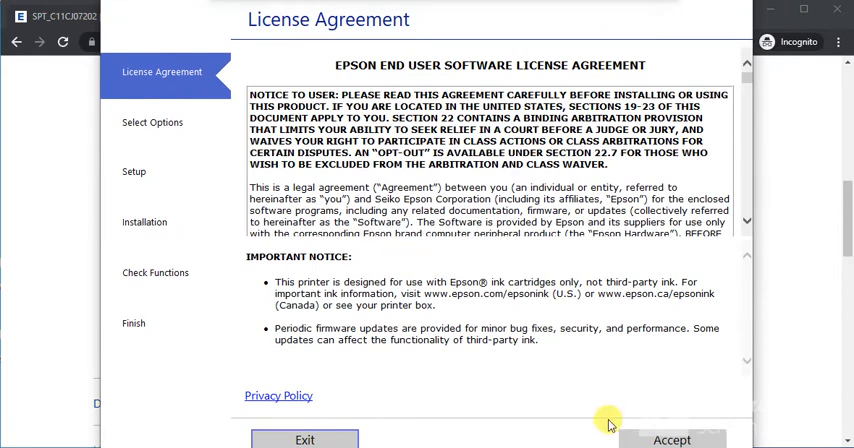
# Accept the license, keep the data collection options and confirm the printer is on.
pyautogui.click(672, 440)
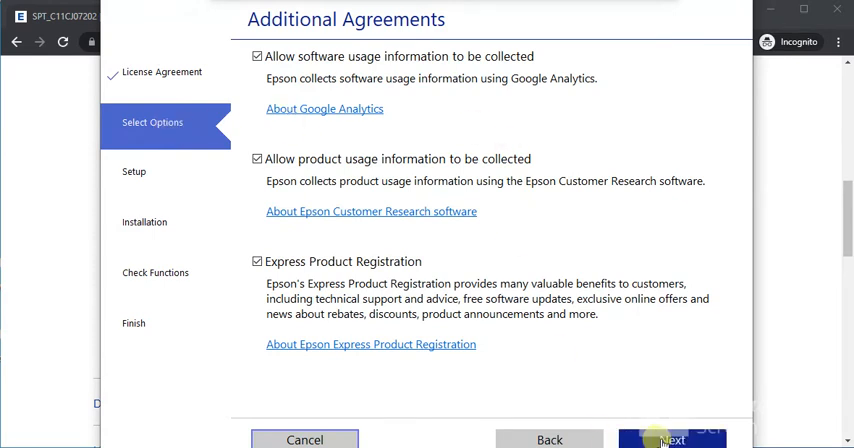
pyautogui.click(672, 440)
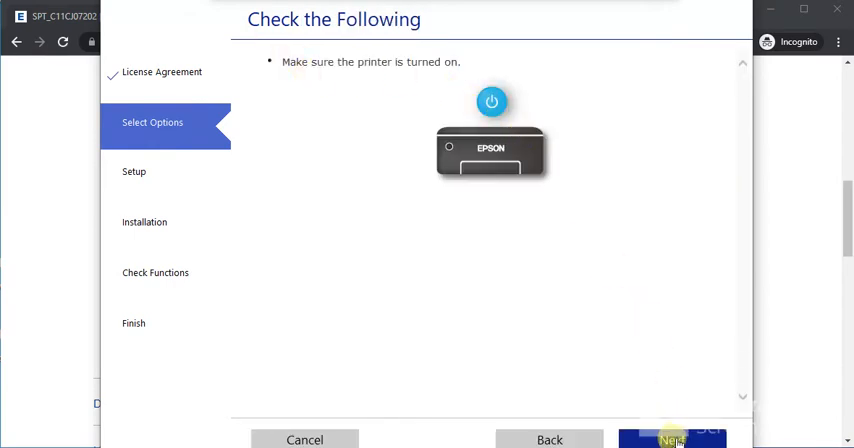
pyautogui.click(672, 440)
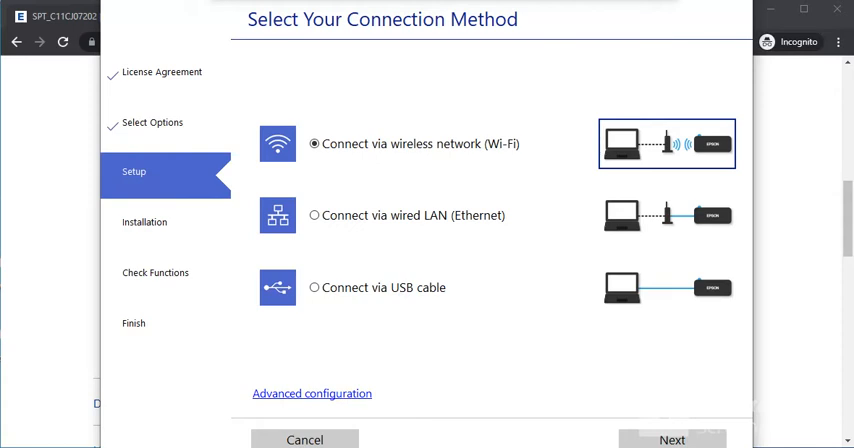
pyautogui.moveTo(328, 98)
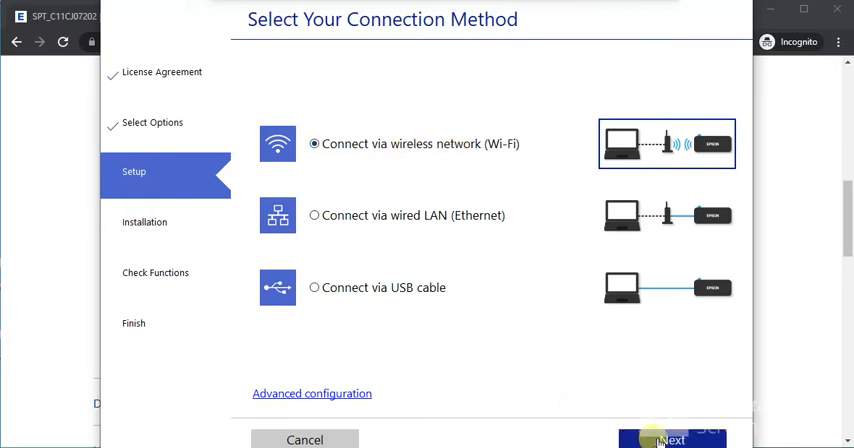
# Continue with 'Connect via wireless network (Wi-Fi)' to the automatic wireless LAN setup.
pyautogui.click(672, 440)
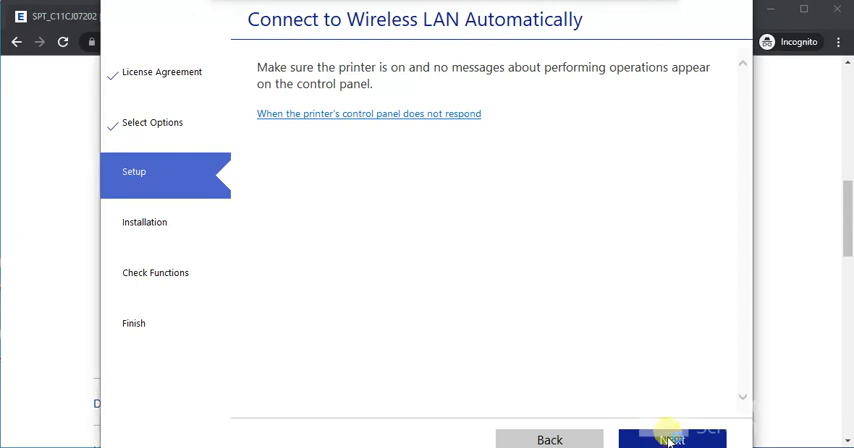
# Advance through the home screen and Wi-Fi Auto Connect instructions to Start Setup.
pyautogui.click(672, 440)
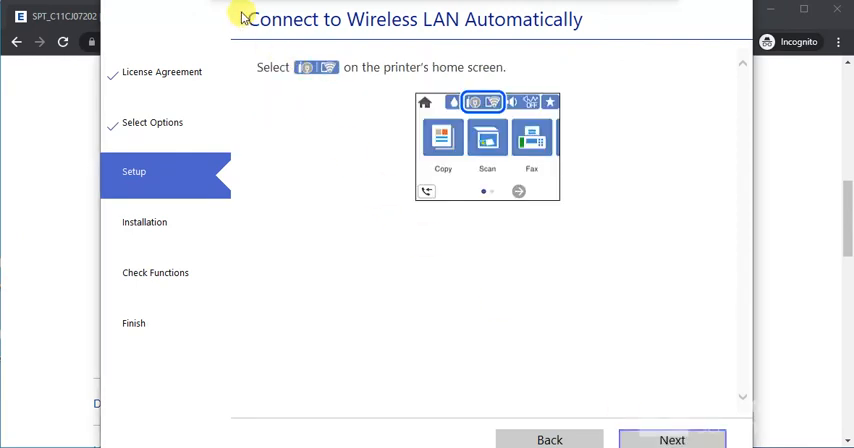
pyautogui.moveTo(390, 56)
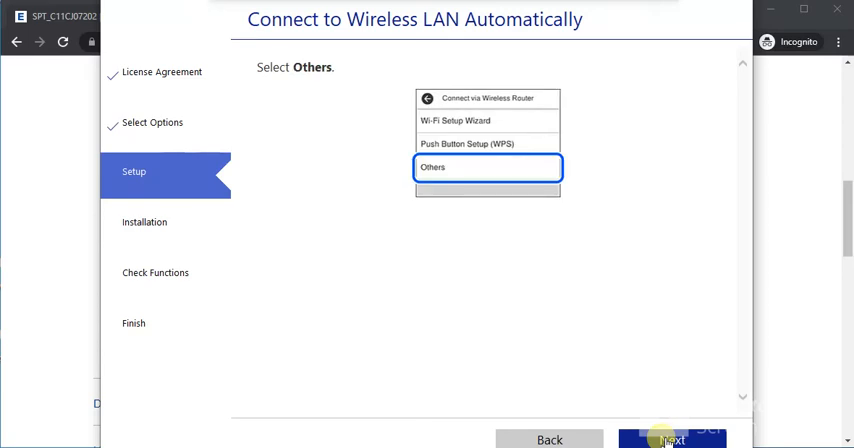
pyautogui.click(488, 168)
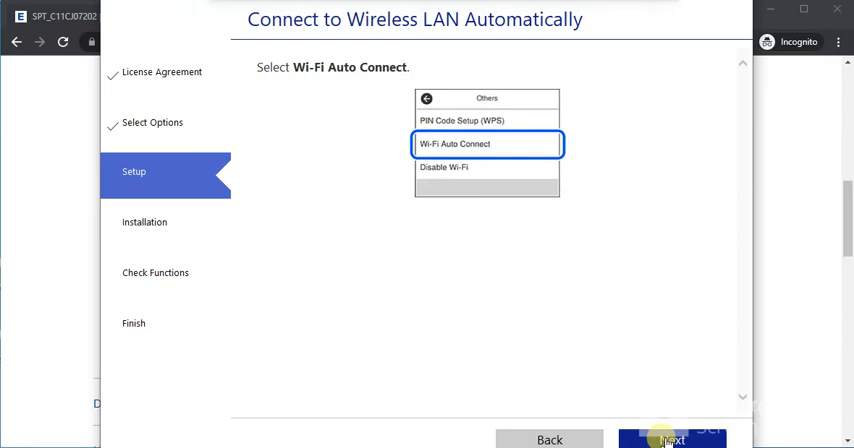
pyautogui.click(488, 144)
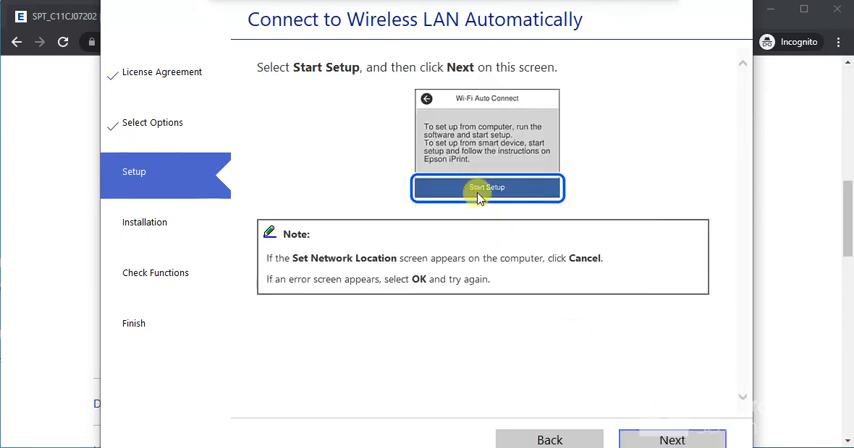